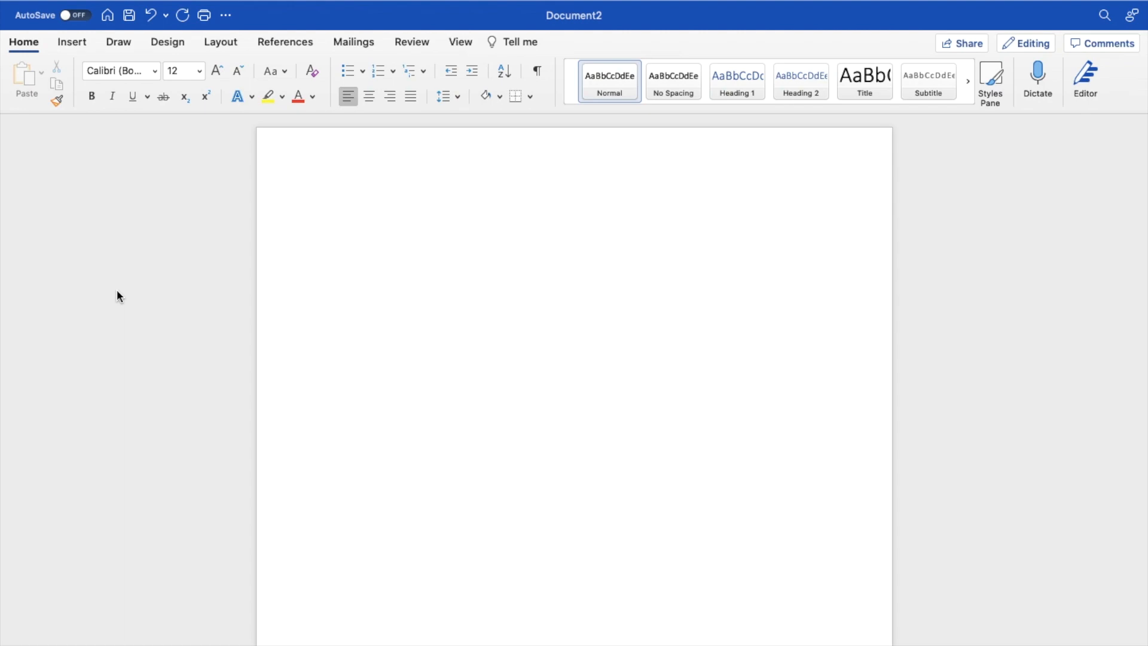
- From the Insert ribbon, check the Chart menu, then bring up the SmartArt category list for a pyramid
left_click(331, 209)
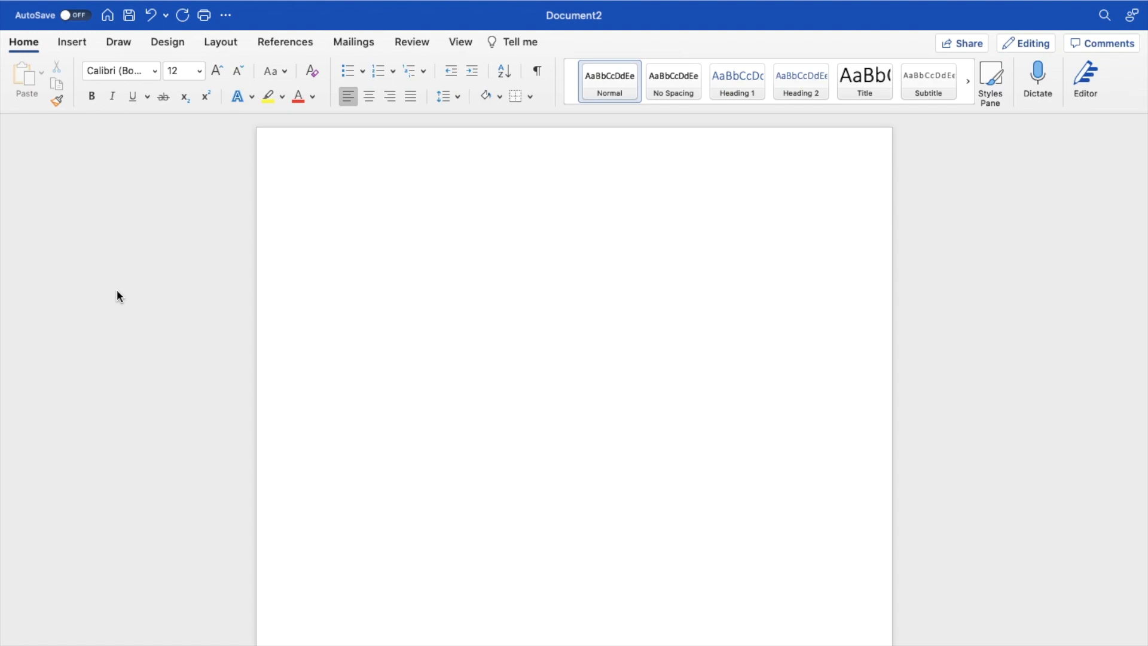
left_click(331, 209)
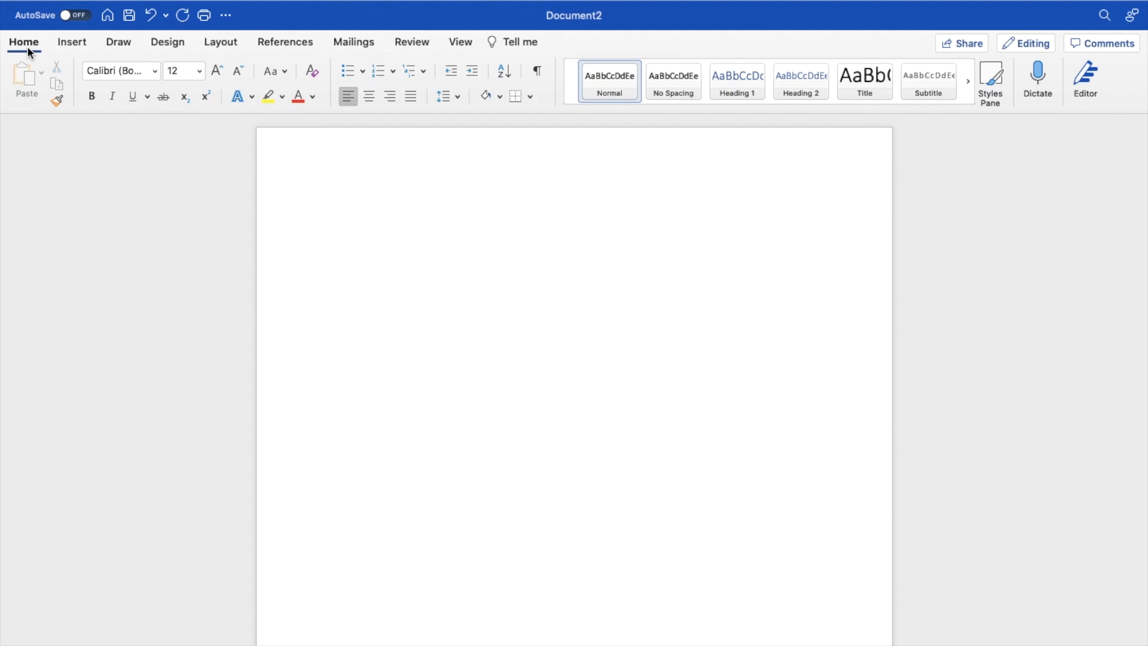
left_click(71, 42)
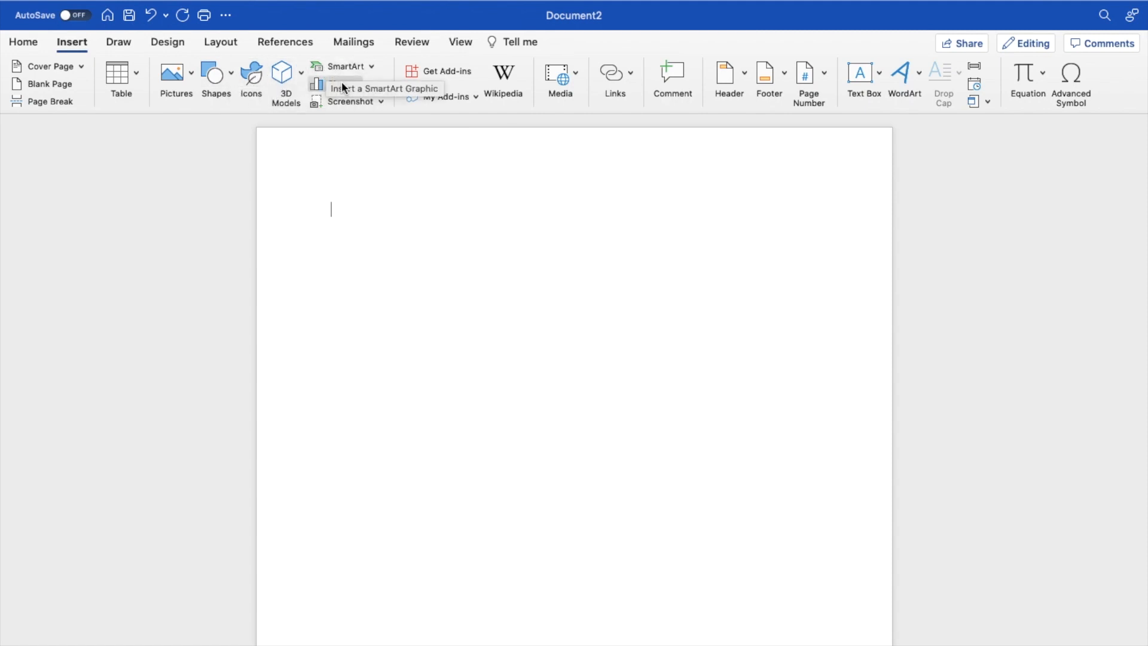
left_click(335, 84)
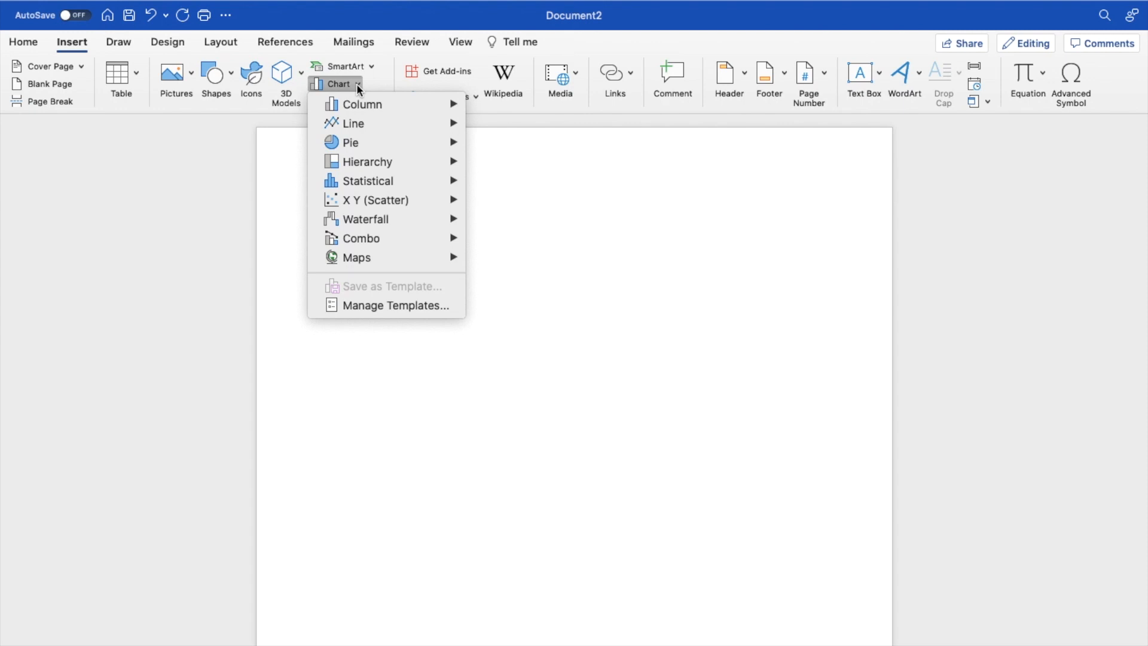
left_click(337, 83)
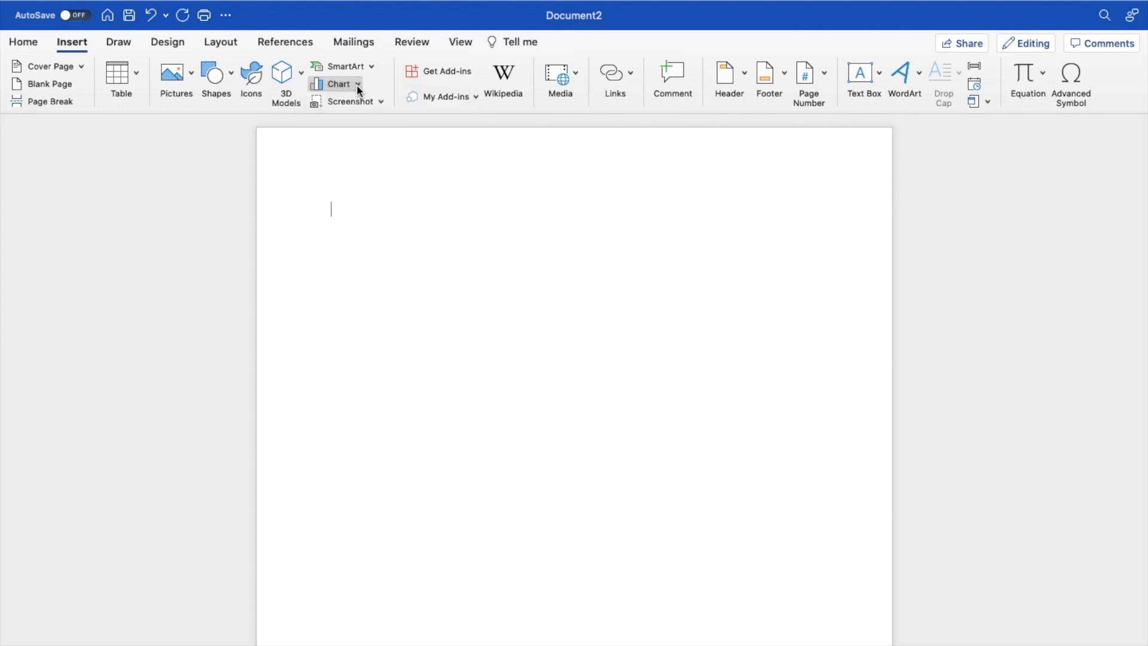
left_click(344, 66)
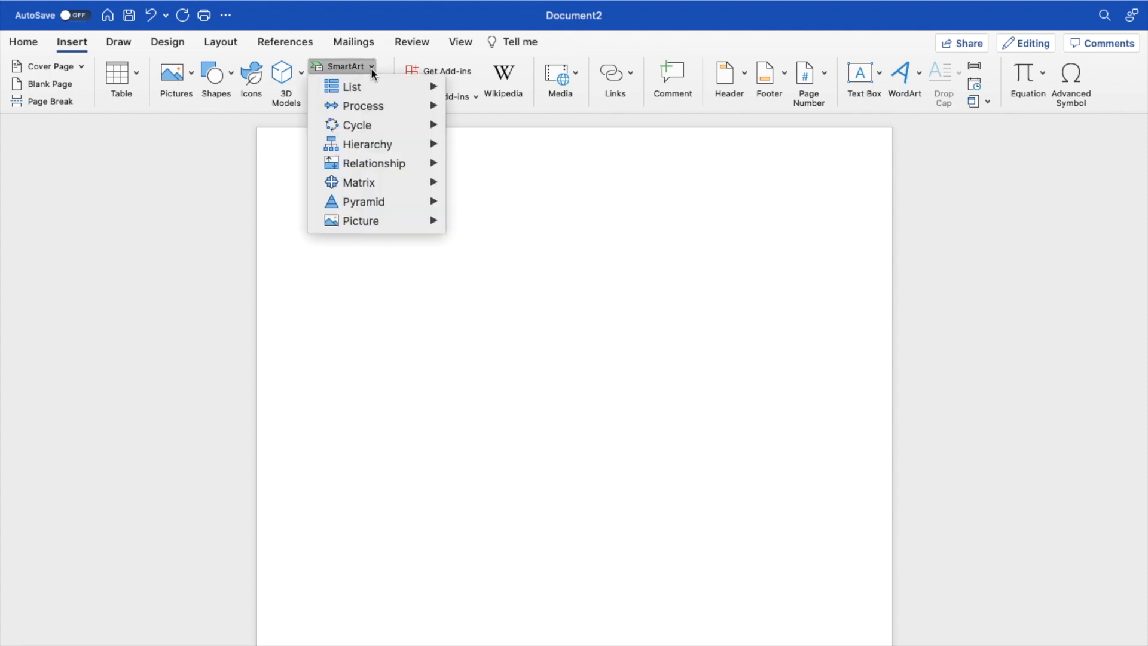
mouse_move(365, 201)
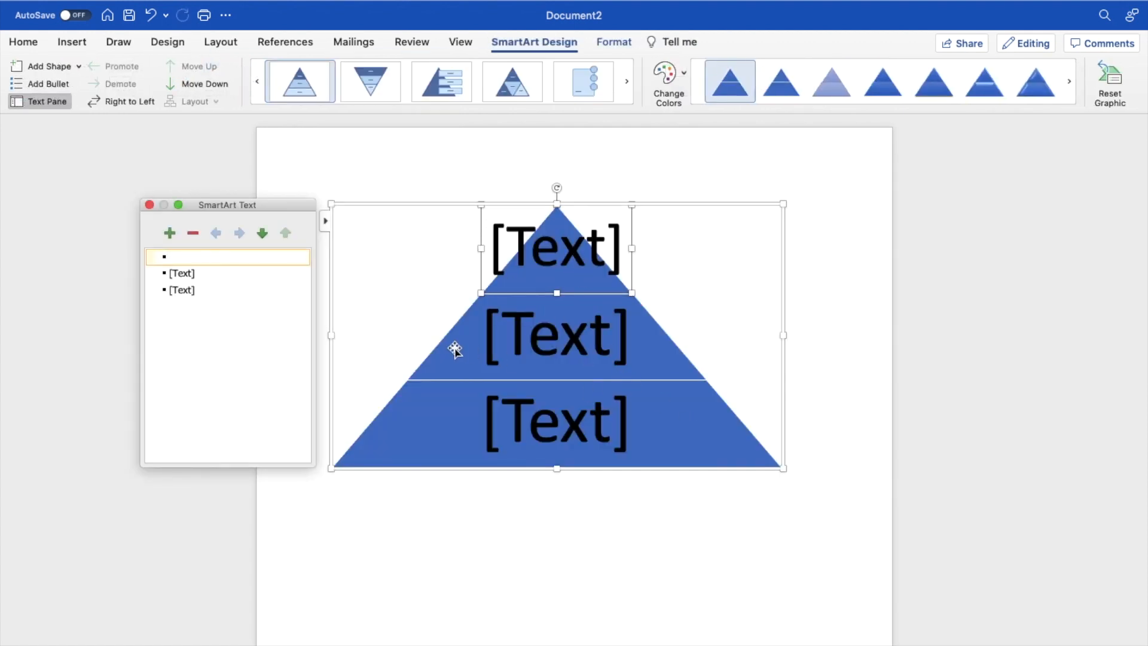
- Add extra shapes in the Text pane until the pyramid has six tiers, then select the first bullet
left_click(168, 233)
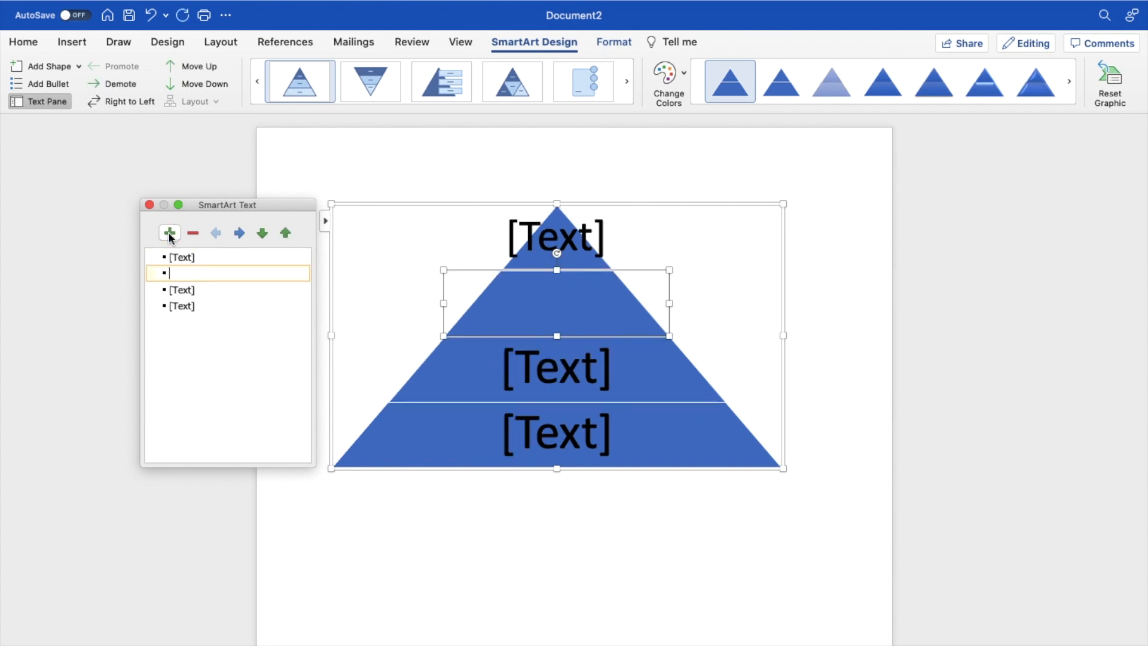
left_click(192, 233)
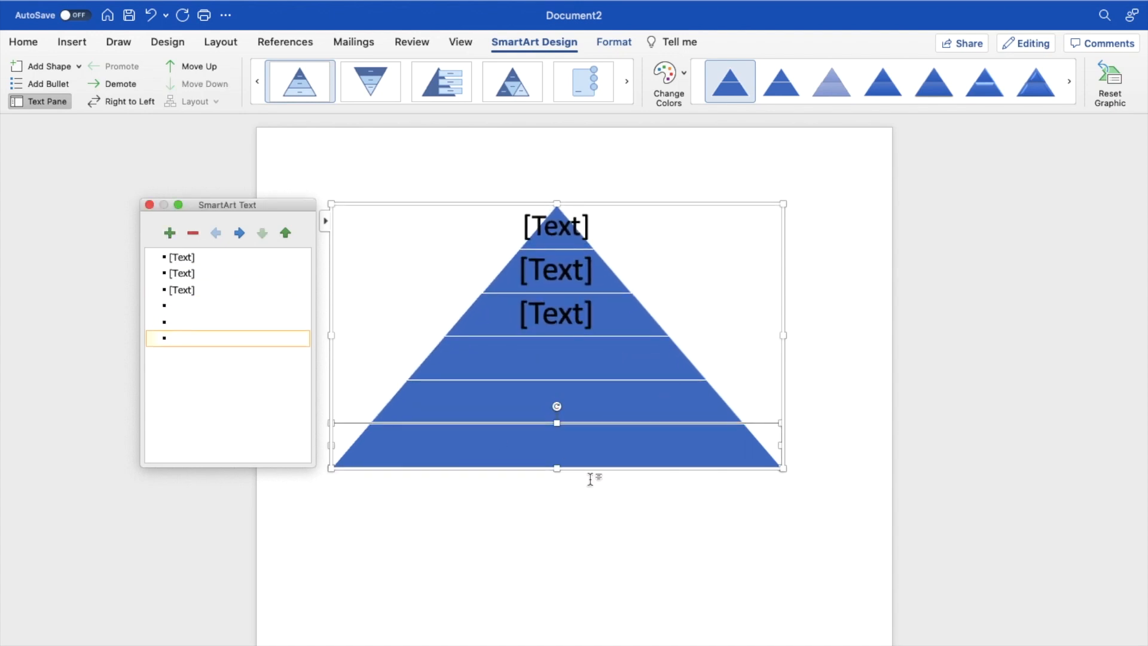
left_click(227, 338)
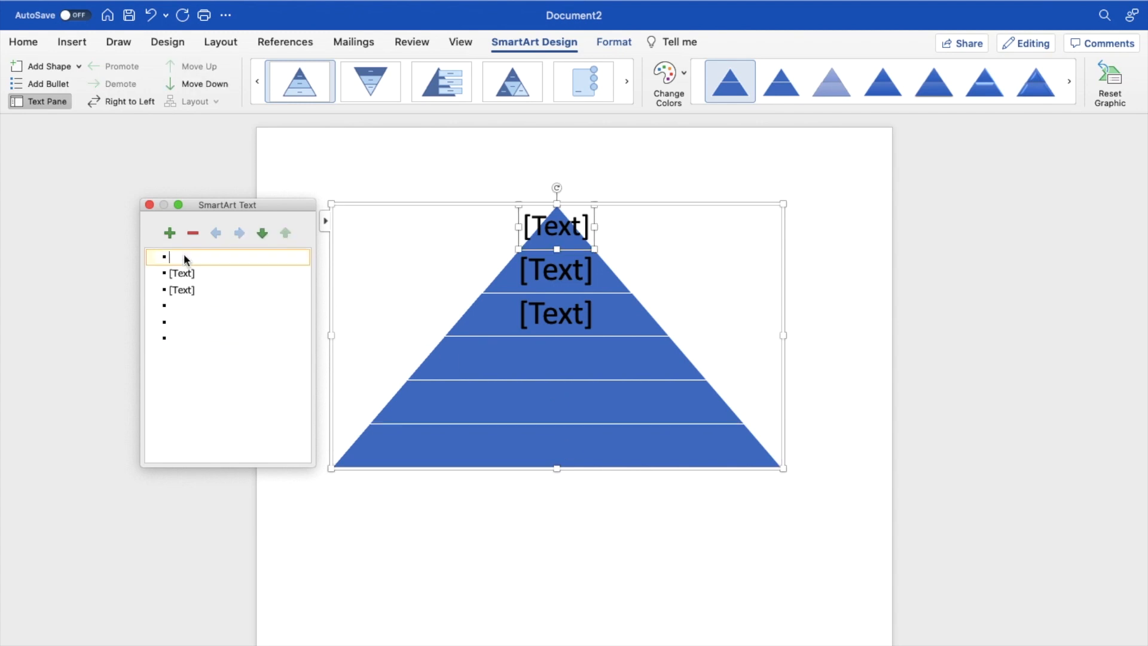
- Enter Michael Jordan, Lebron James and Kobe Bryant as the top three tier labels
type("M")
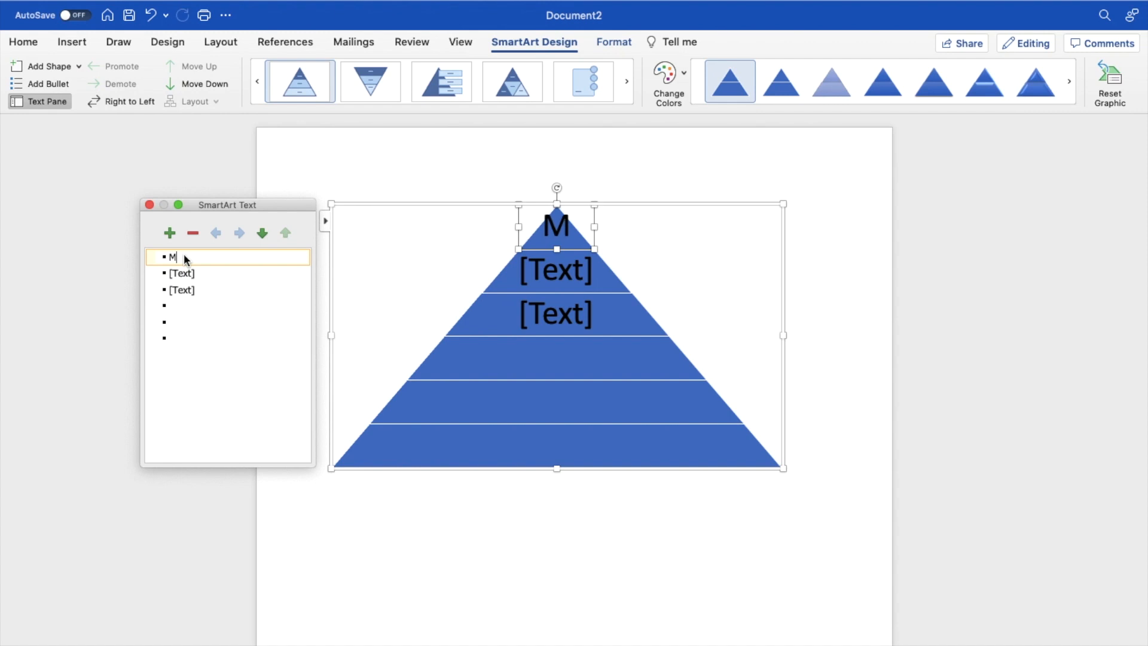
type("ichael Jordan")
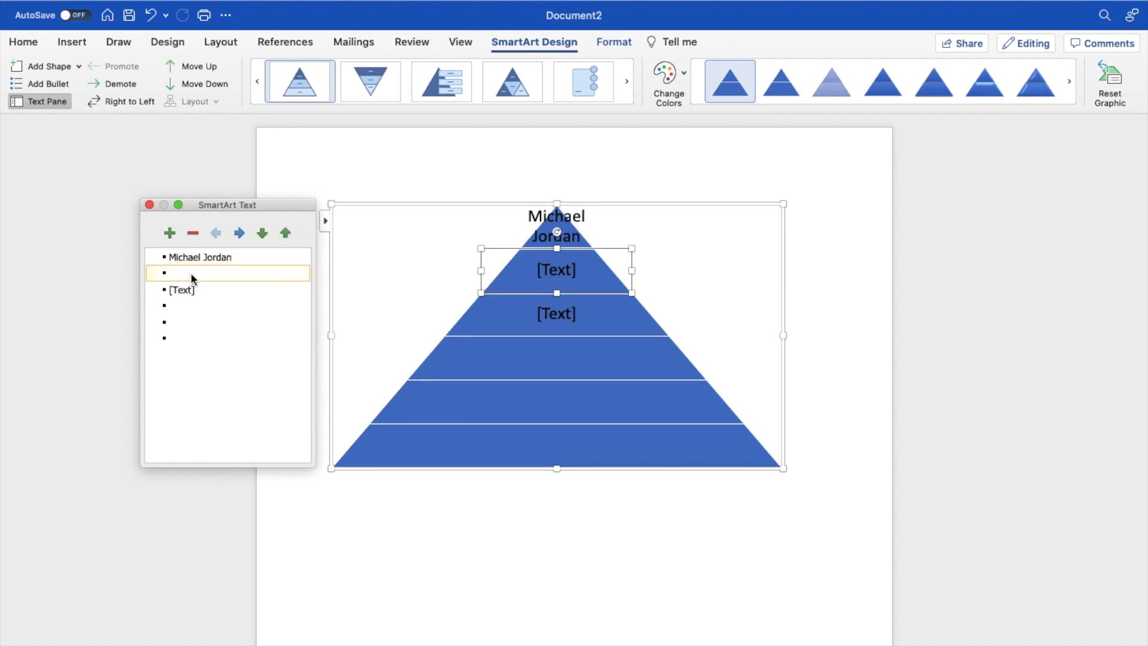
type("Lebron James")
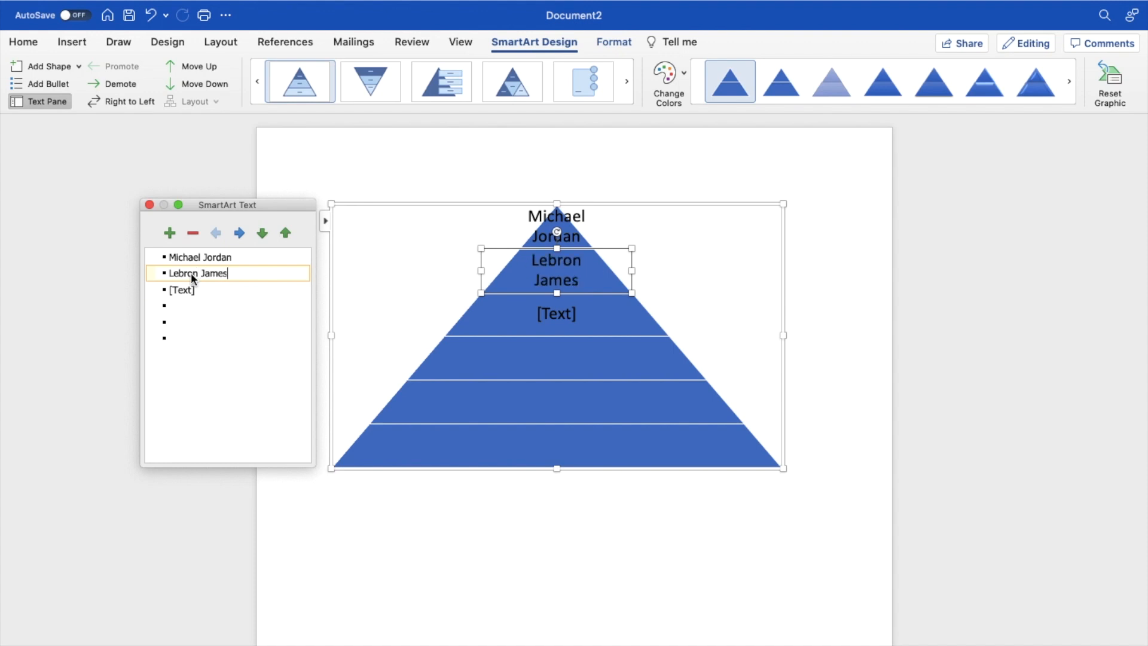
type("Kobe Bryant")
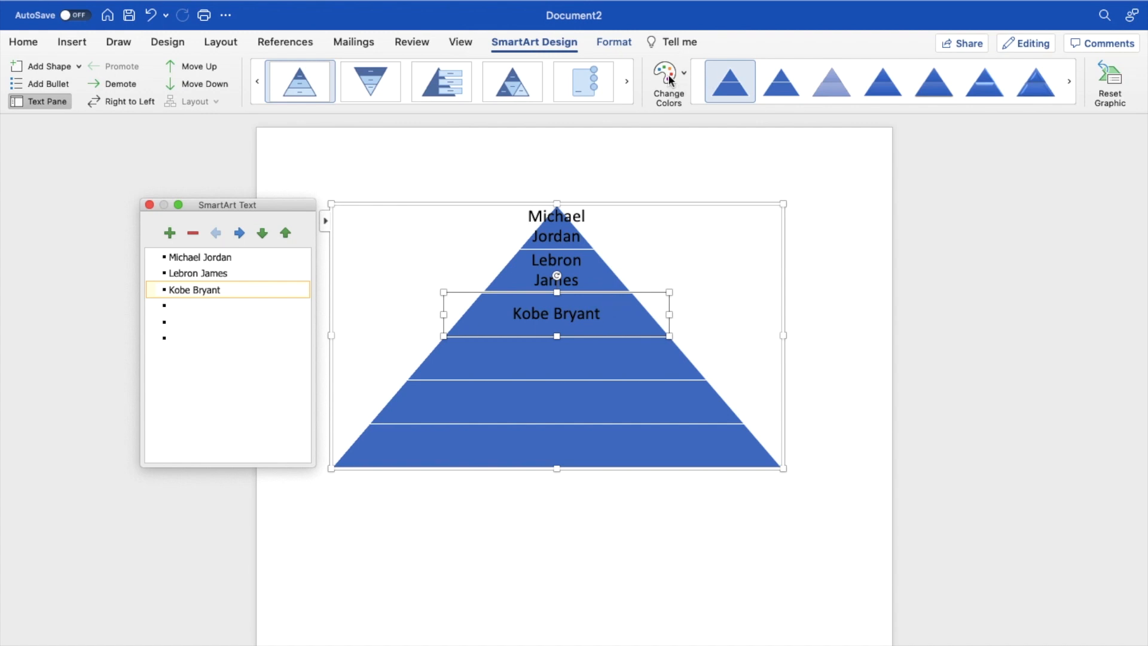
- Apply an orange-to-red colour scheme to the pyramid via Change Colors
left_click(664, 81)
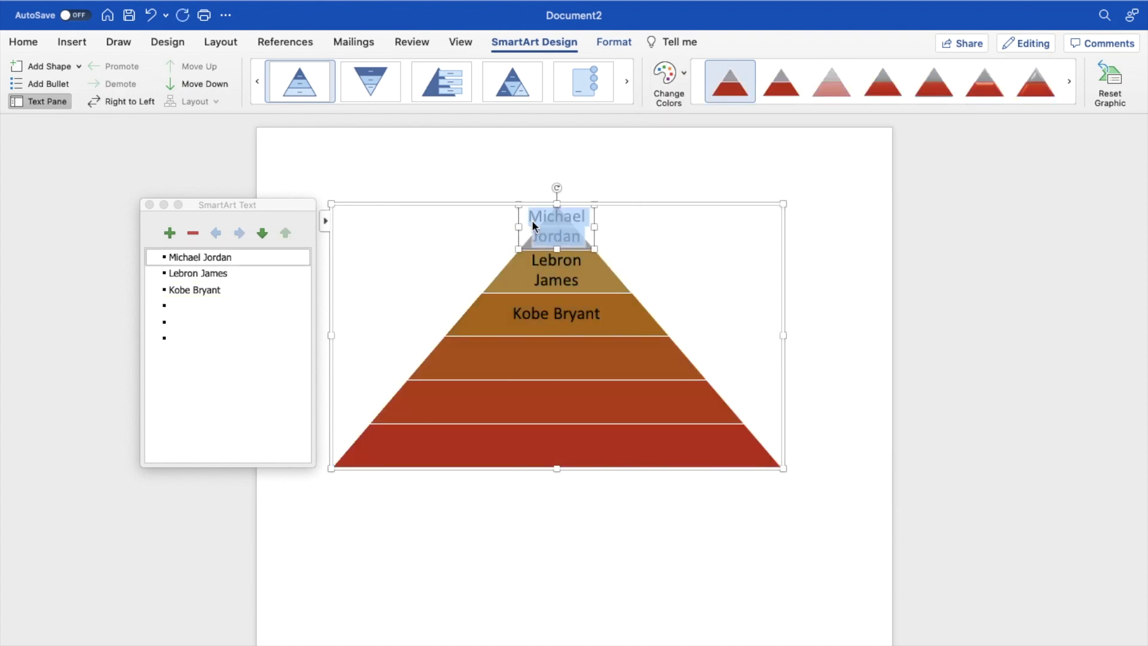
mouse_move(616, 364)
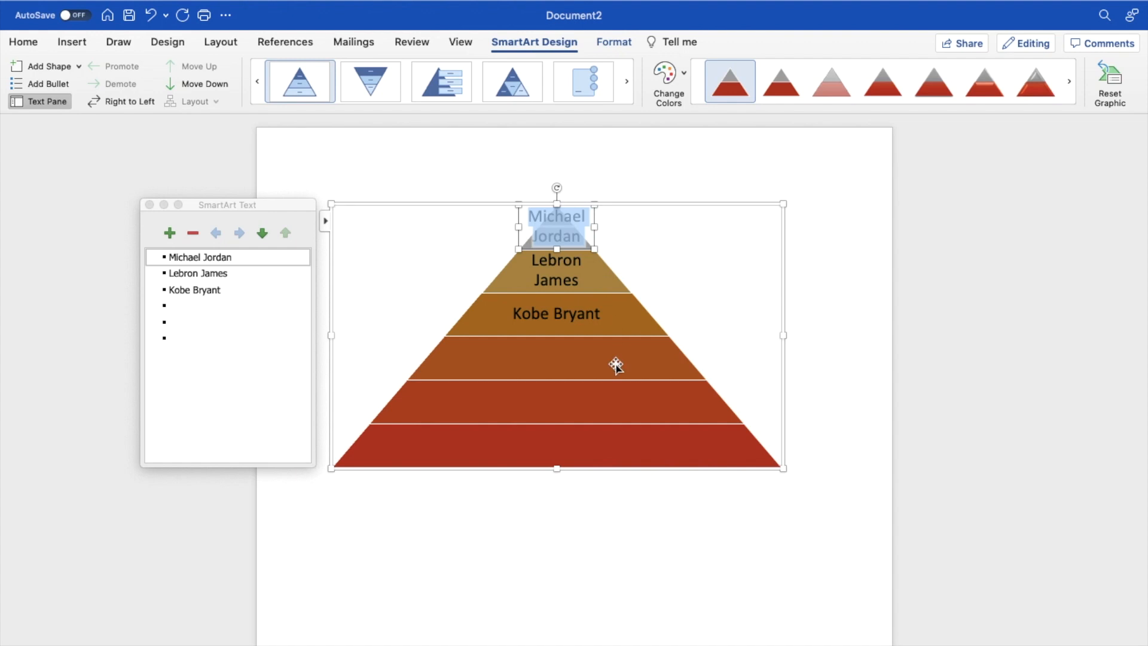
mouse_move(613, 358)
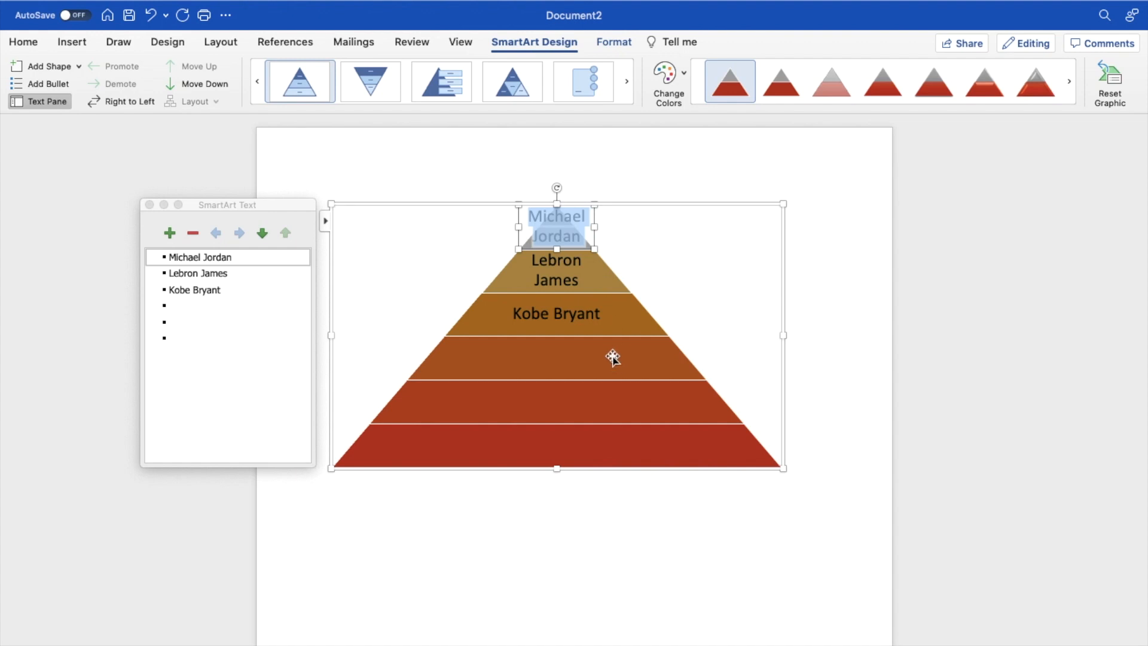
mouse_move(612, 362)
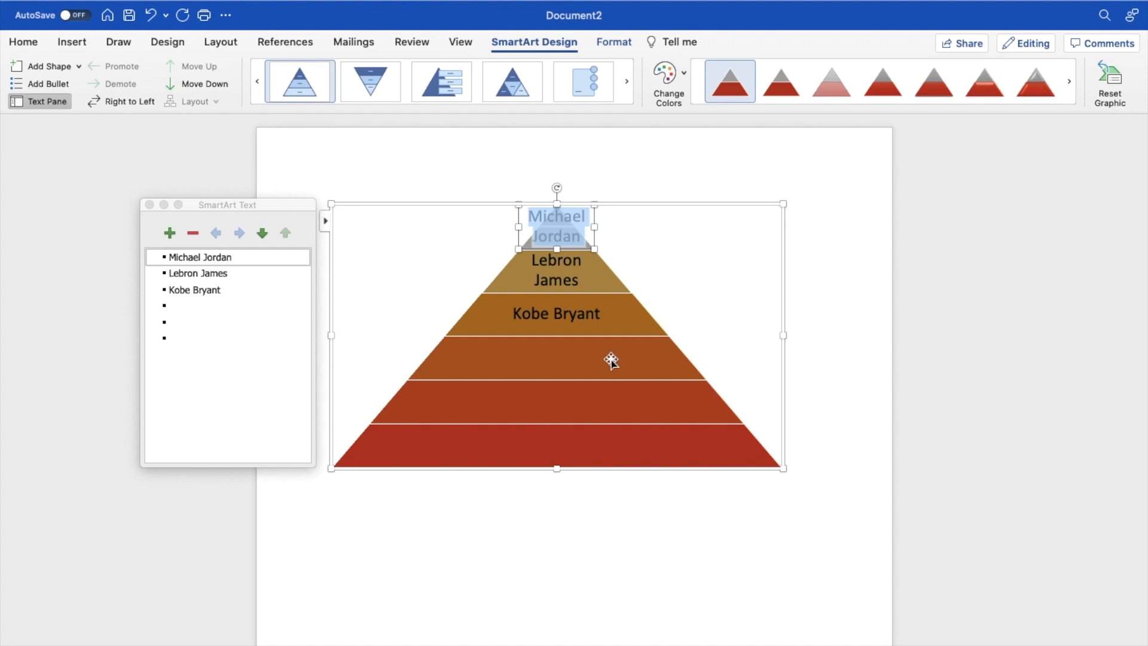